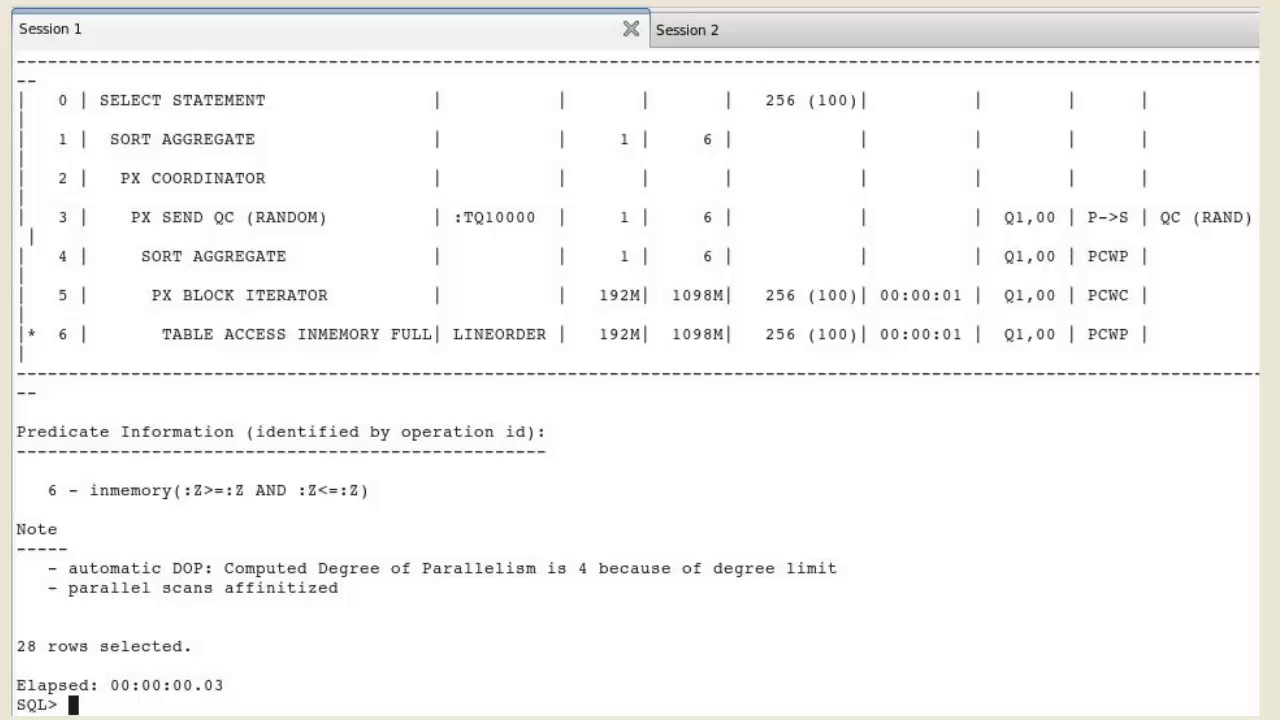
- Switch to Session 2 and turn timing on before disabling In-Memory queries
left_click_drag(140, 305, 460, 363)
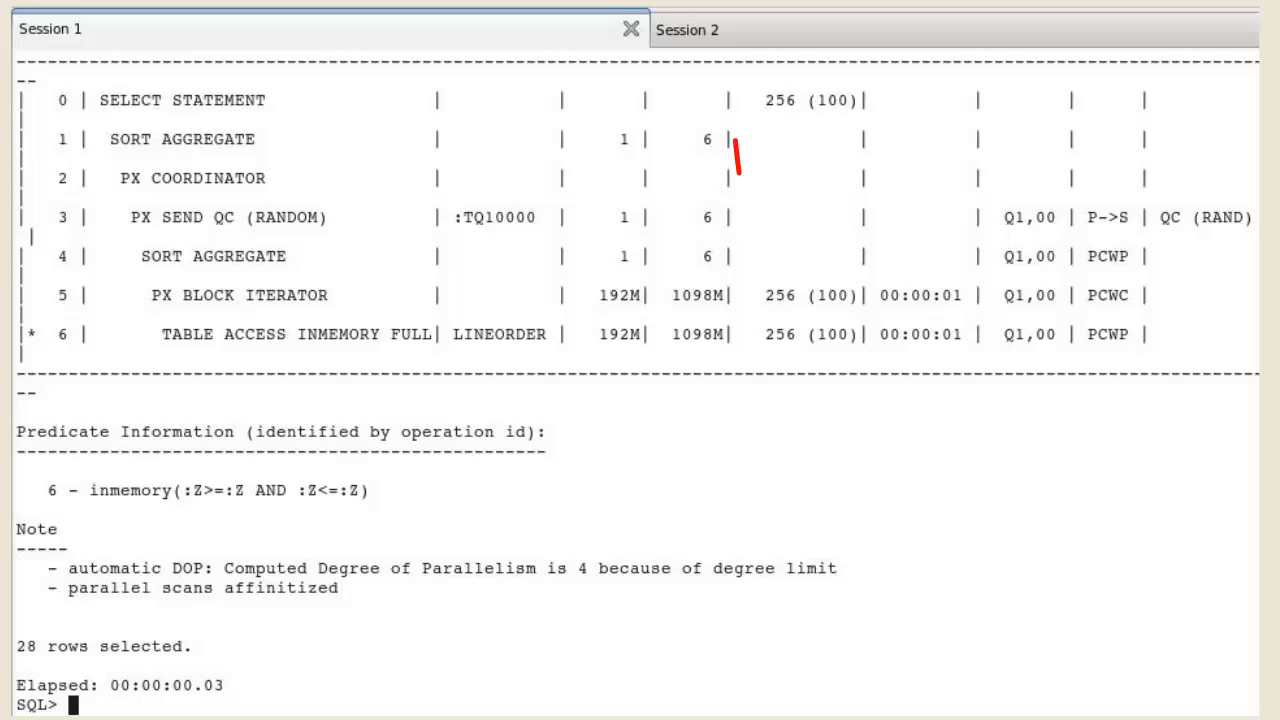
left_click(687, 29)
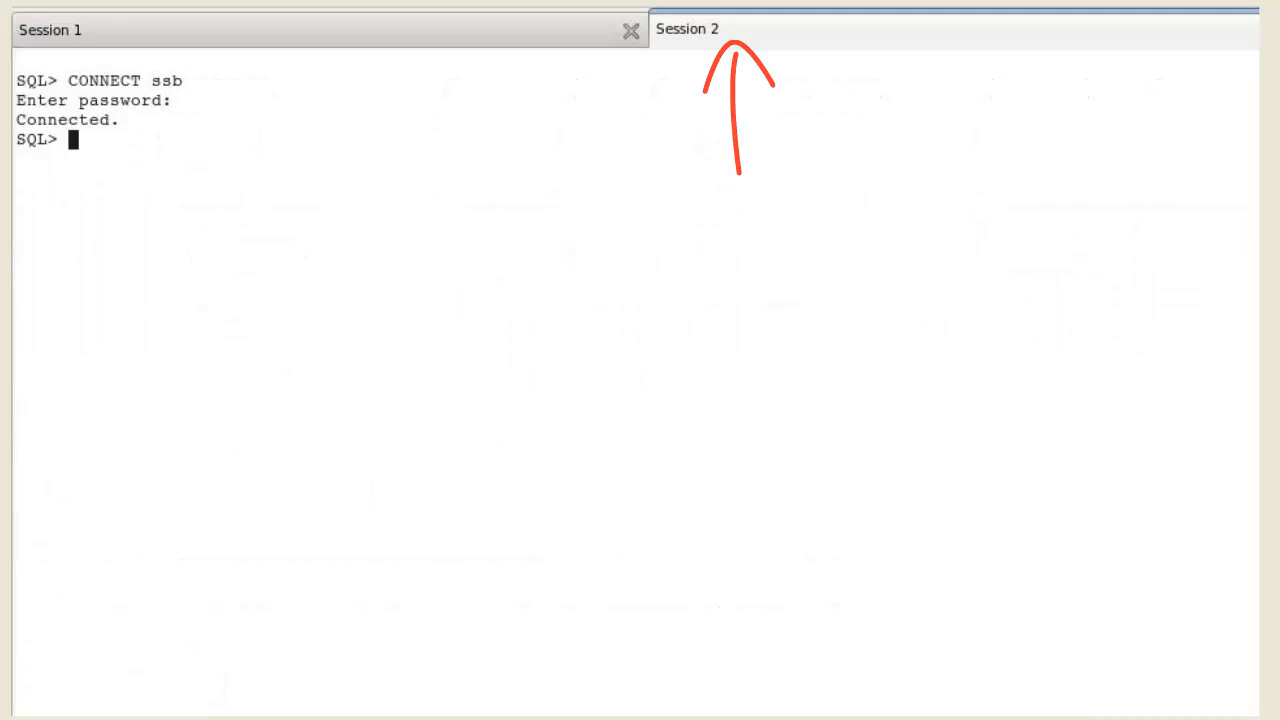
type("SET timing on")
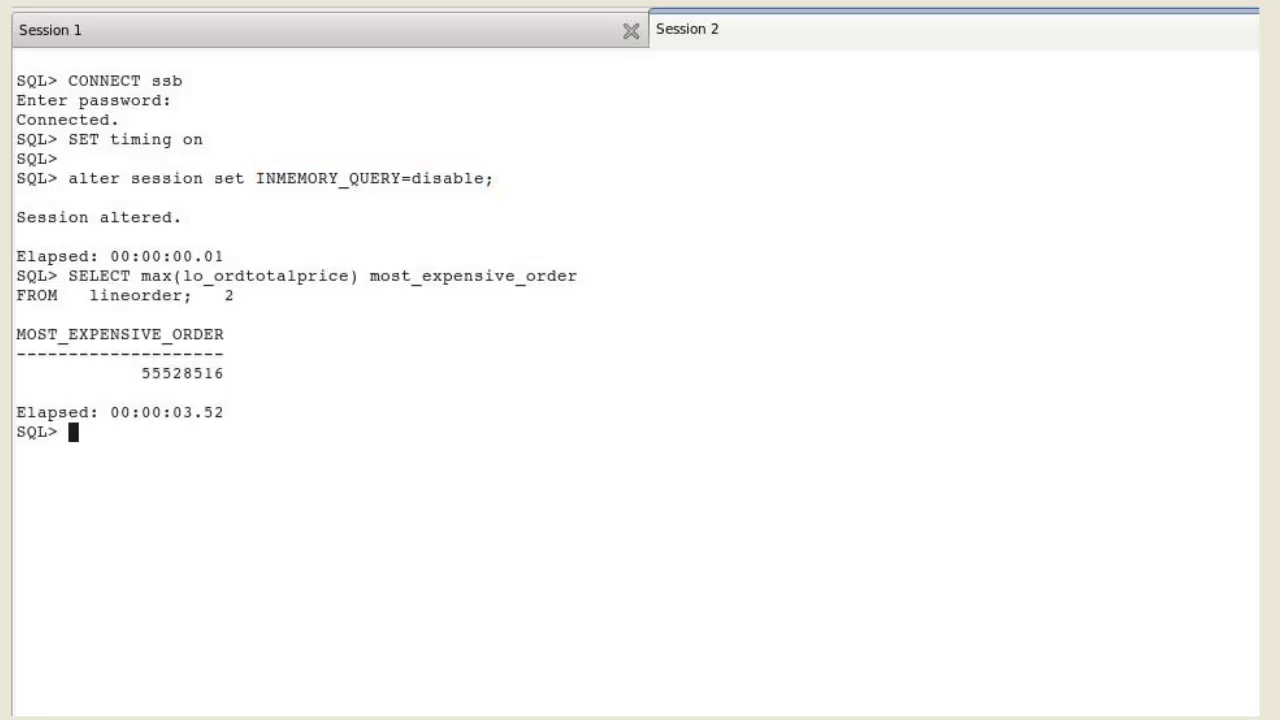
left_click_drag(410, 410, 280, 430)
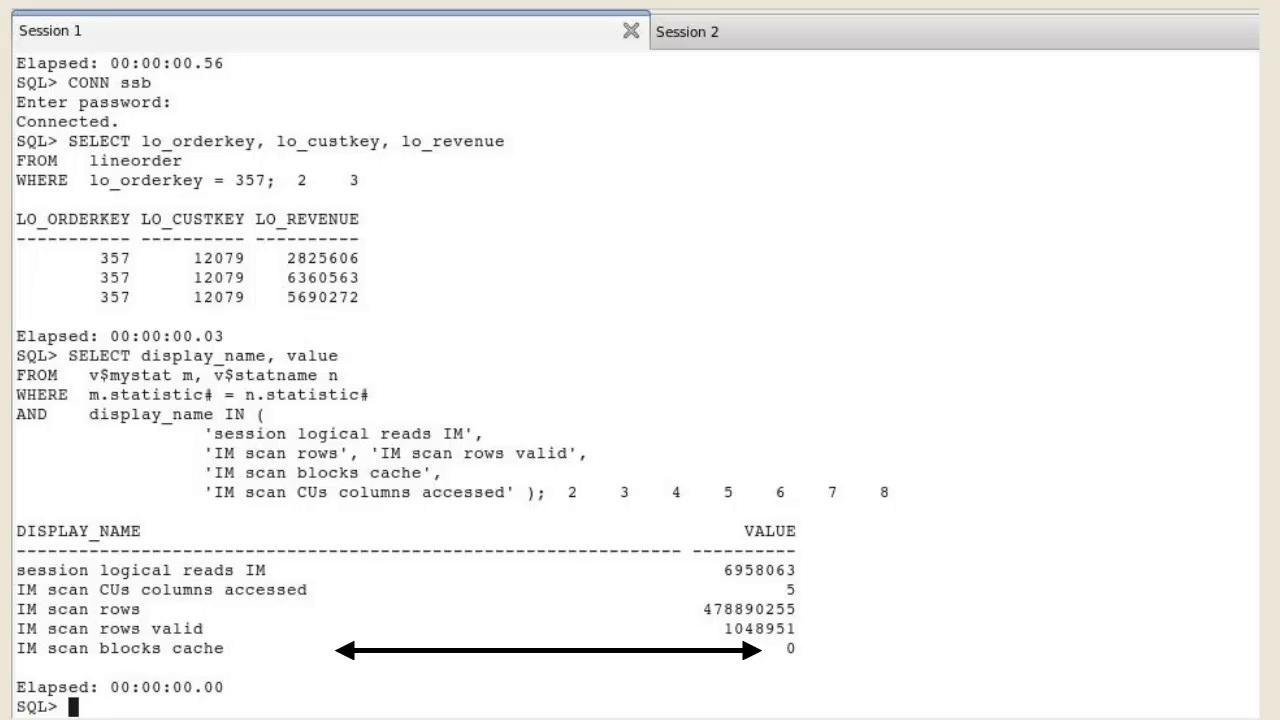
left_click(687, 31)
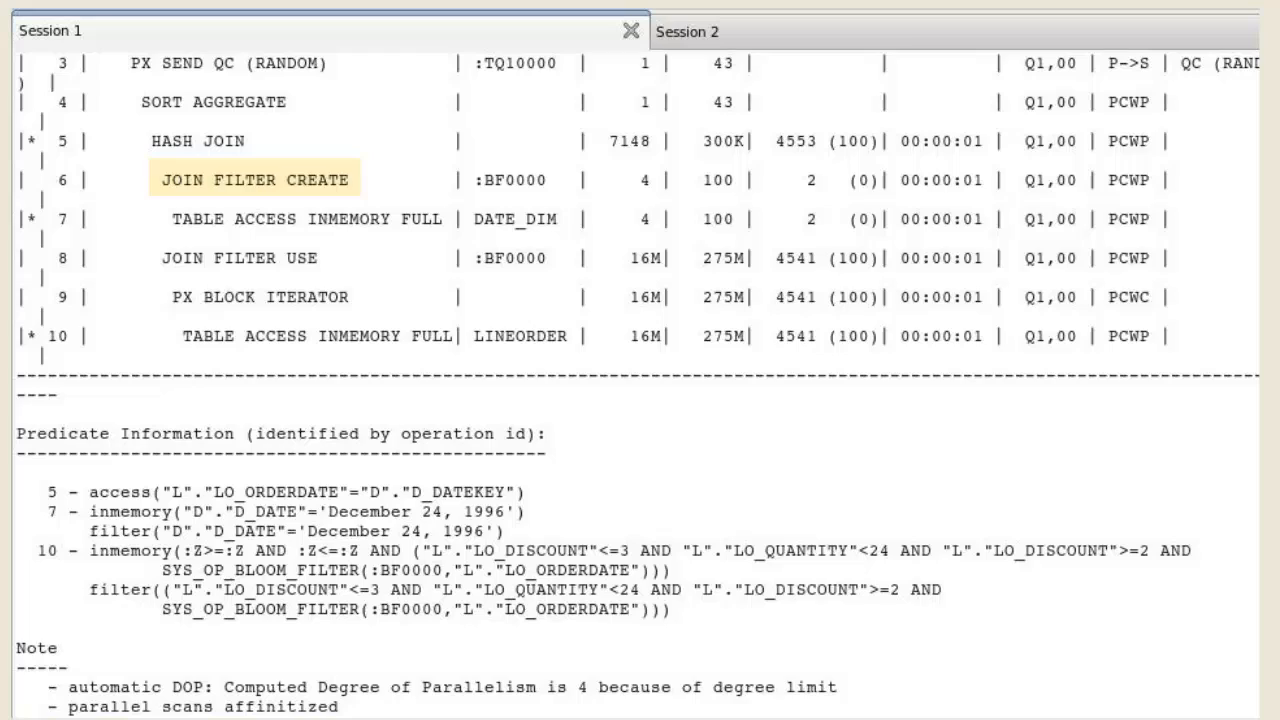
- Scroll through the join plan showing LINEORDER and DATE_DIM in-memory full scans under a hash join
left_click(254, 179)
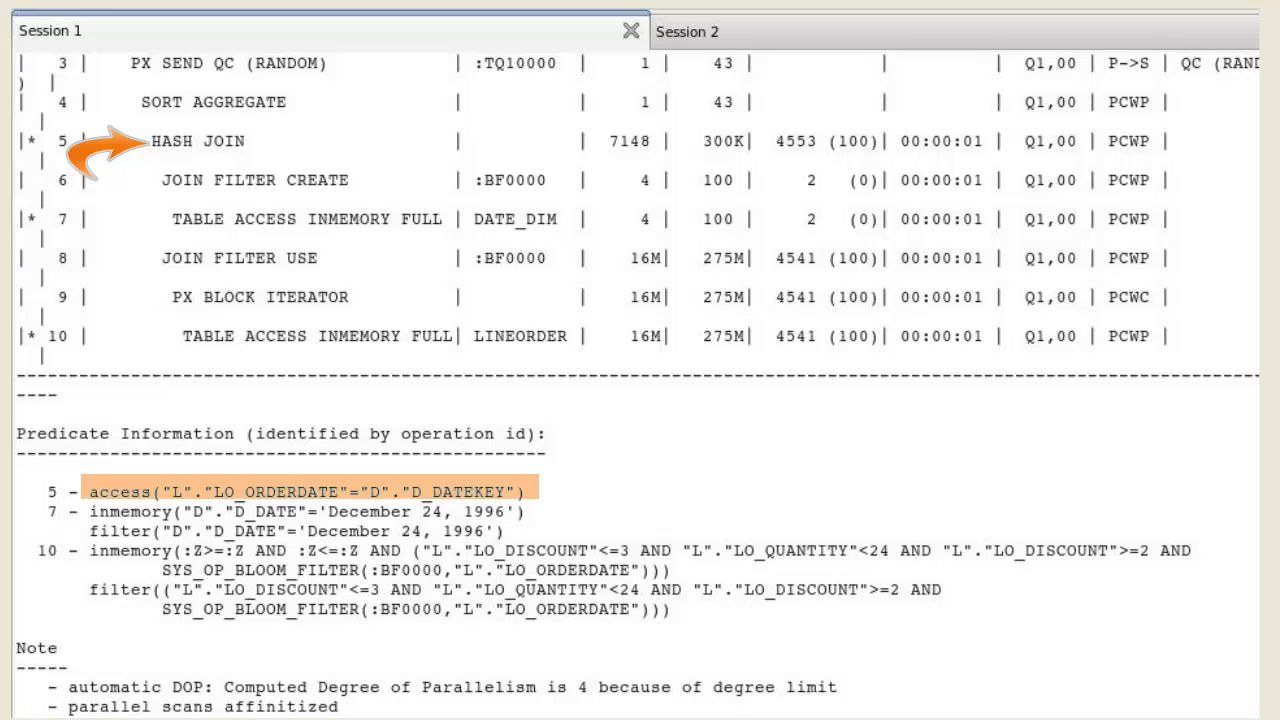
left_click(255, 180)
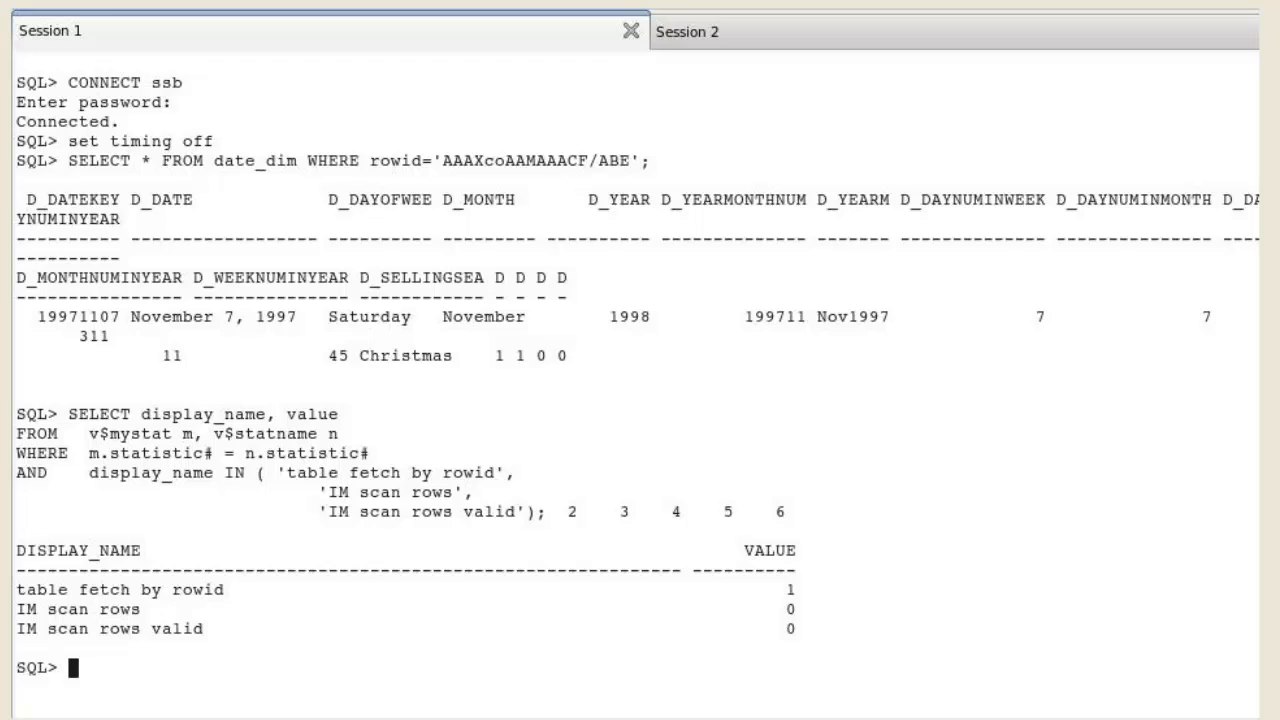
- Select the IM statistics output showing one rowid fetch and zero in-memory scan rows
left_click_drag(10, 570, 840, 660)
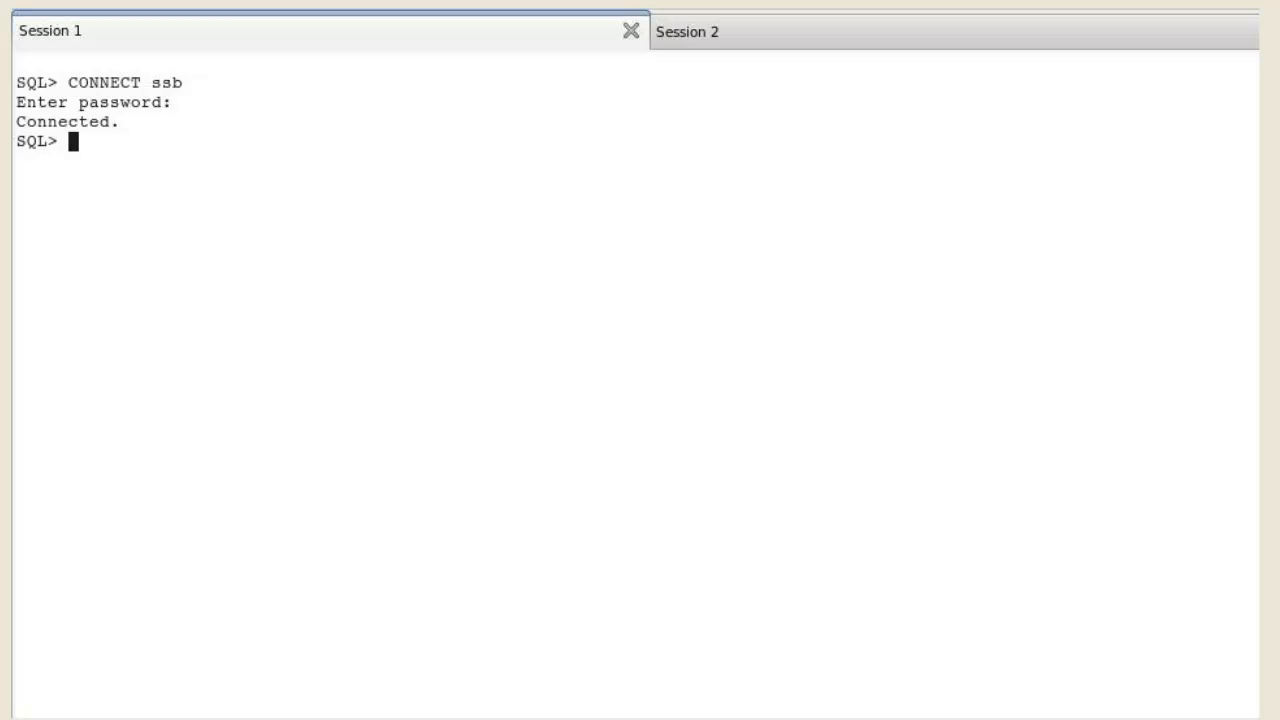
- Create ssb.noinmem_date_dim as a NO INMEMORY copy of date_dim and enter the dbms_xplan.display_cursor query
type("CREATE TABLE ssb.noinmem_date_dim NO INMEMORY AS SELECT * FROM ssb.date_dim;")
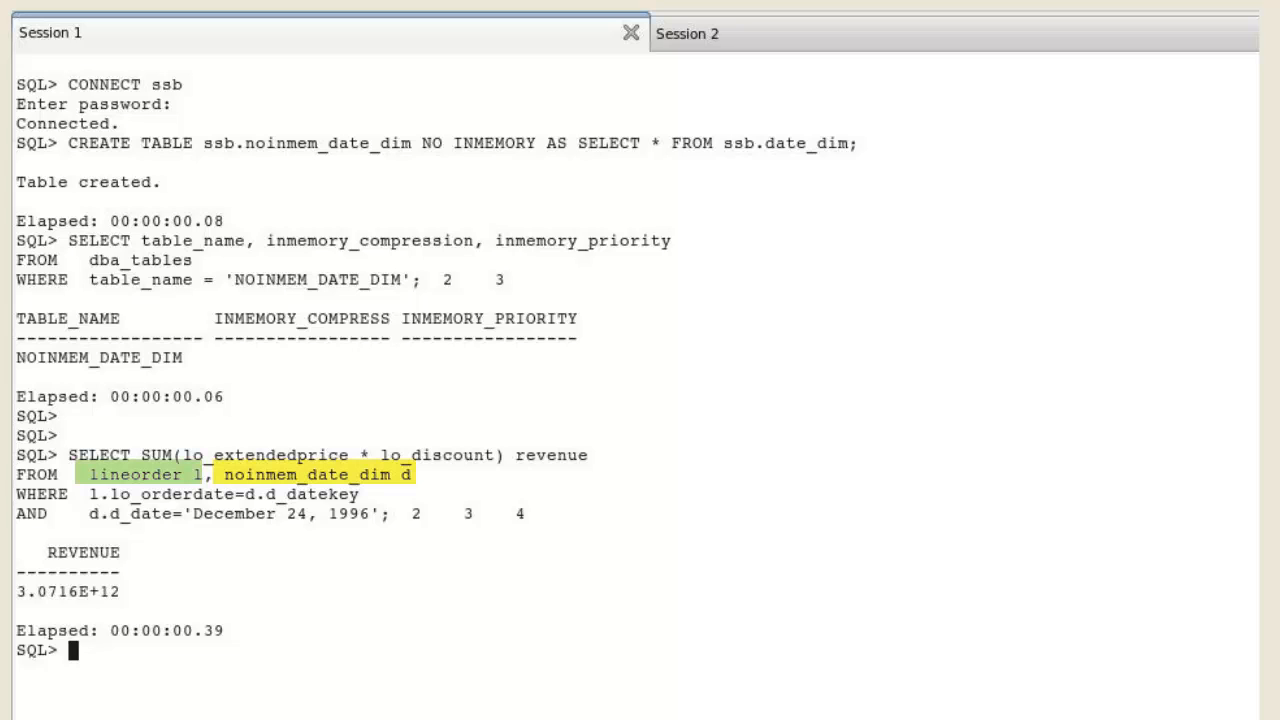
type("SELECT * FROM table(dbms_xplan.display_cursor());")
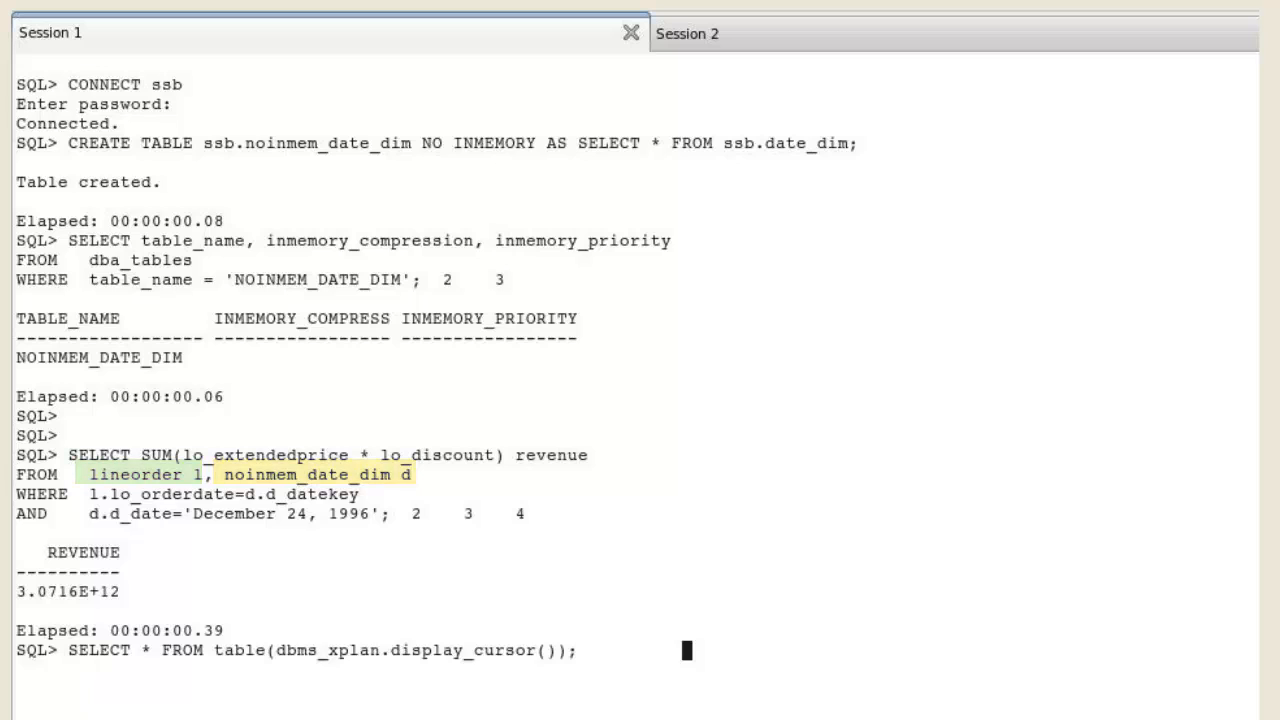